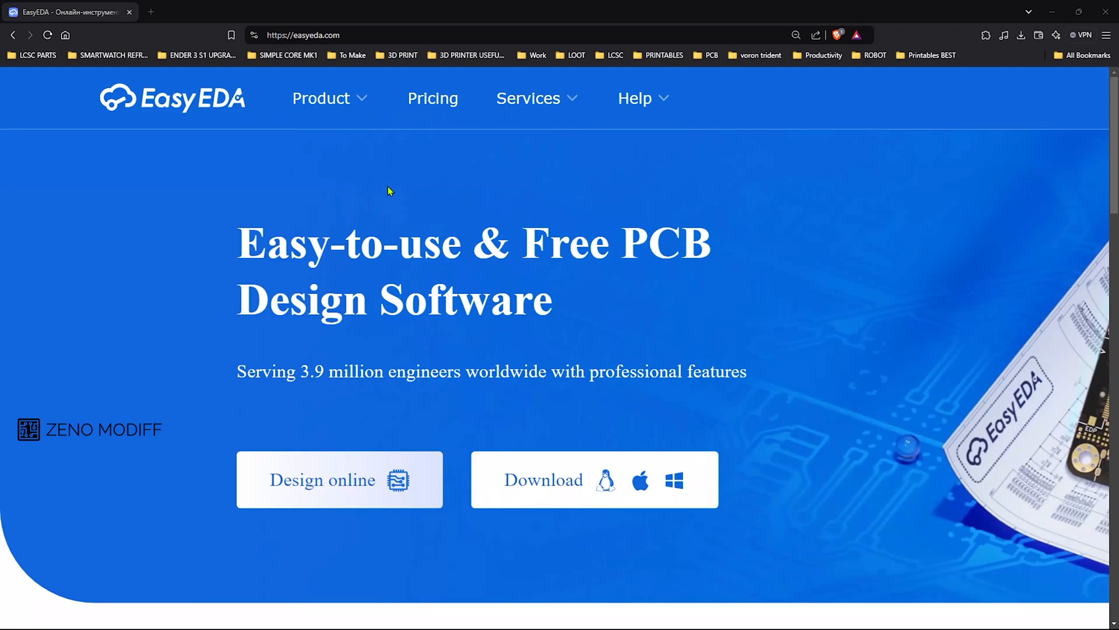
Browse down the Arduino Uno Rev3 store page to the Tech specs section.
scroll(down, 3)
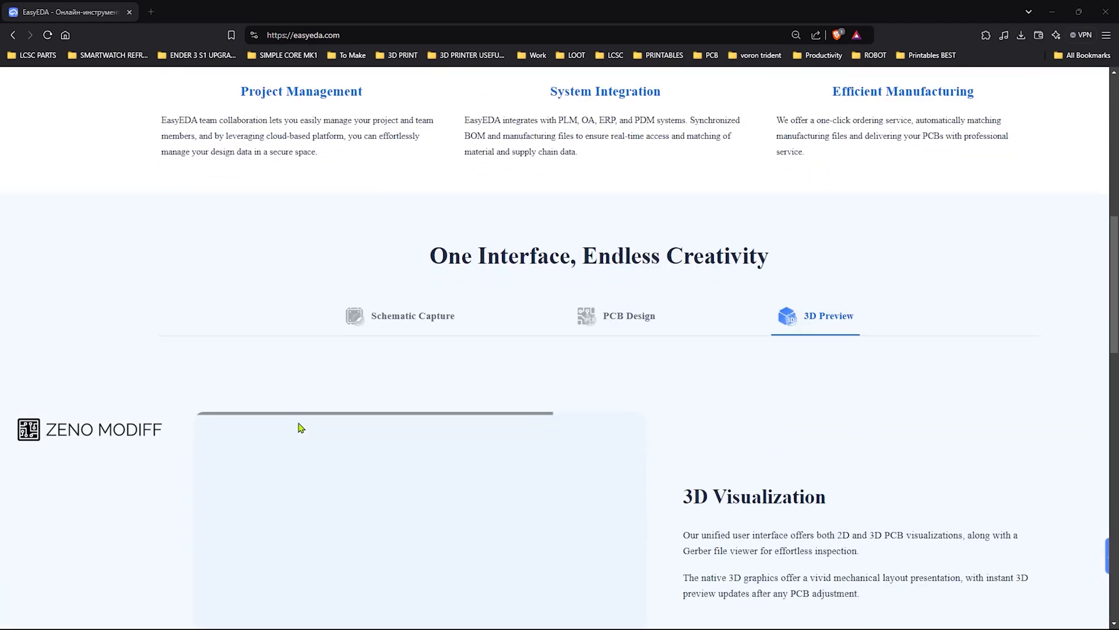
scroll(down, 3)
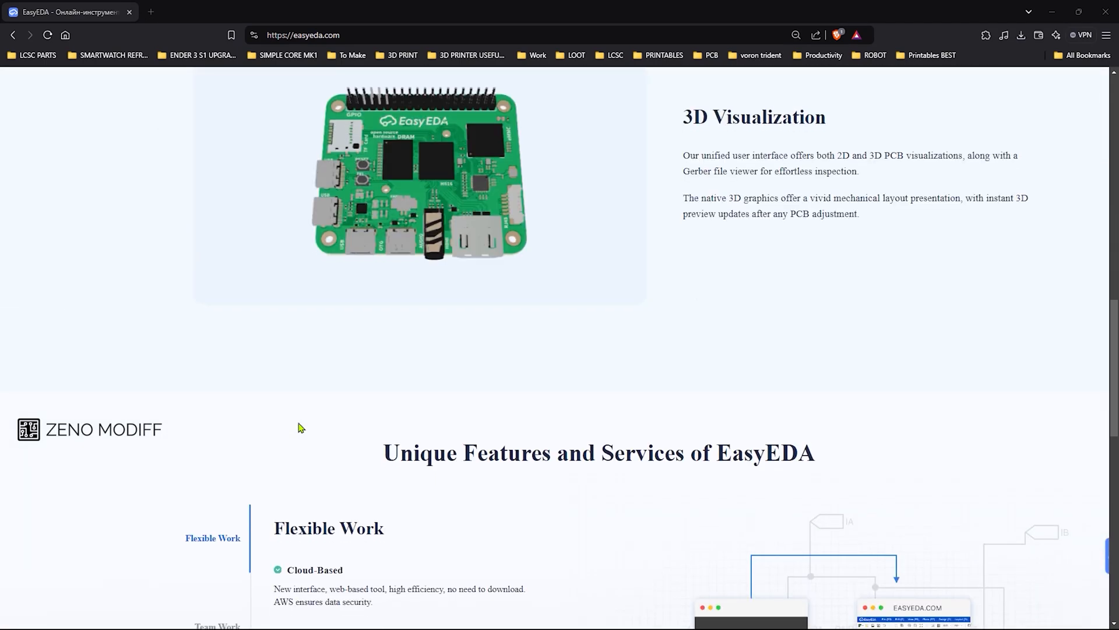
scroll(down, 3)
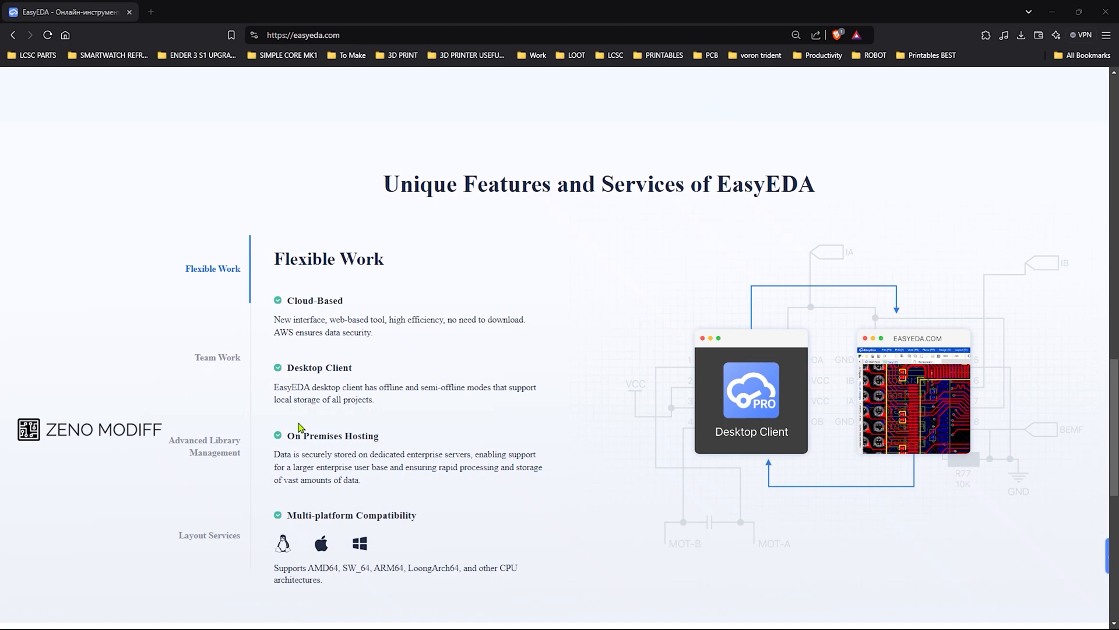
scroll(down, 3)
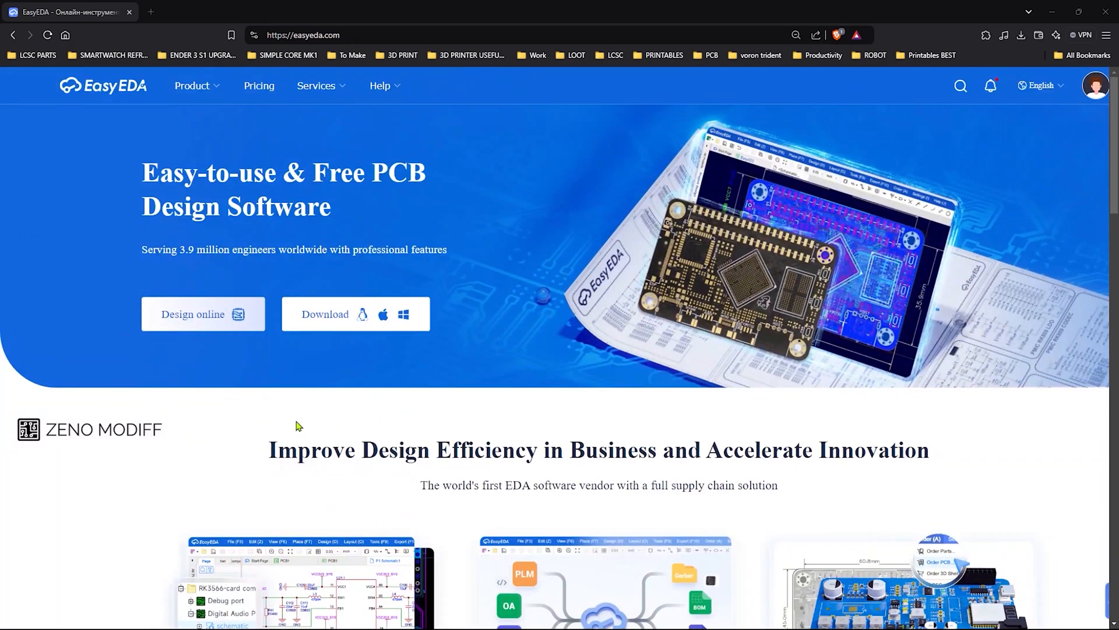
click(203, 314)
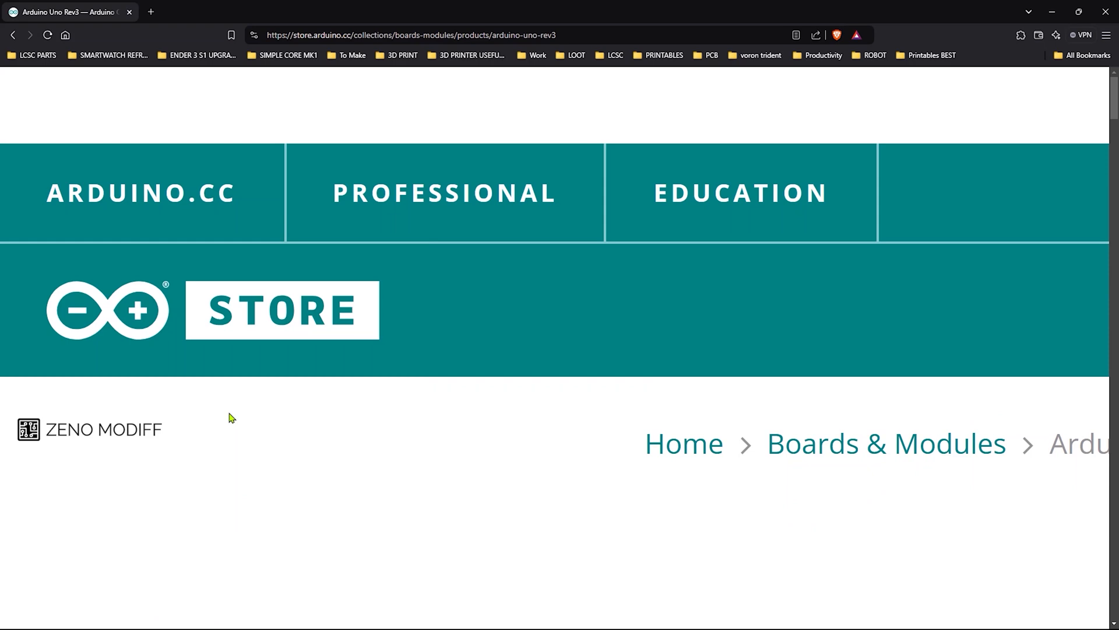
Reach the Documentation section and load the Uno Rev3 schematics PDF.
scroll(down, 3)
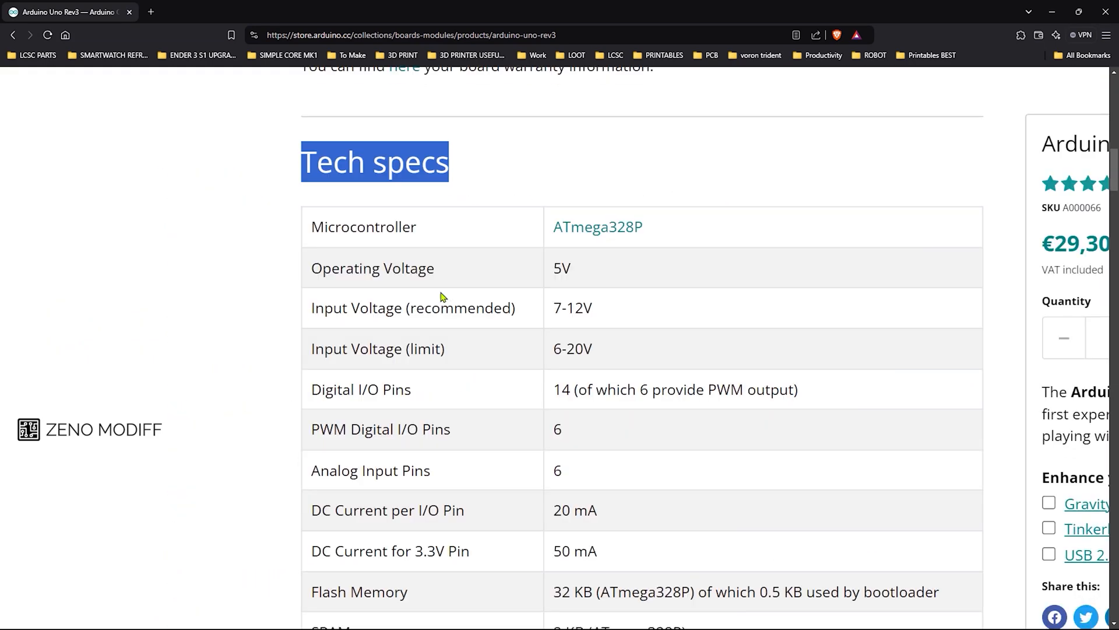
scroll(down, 3)
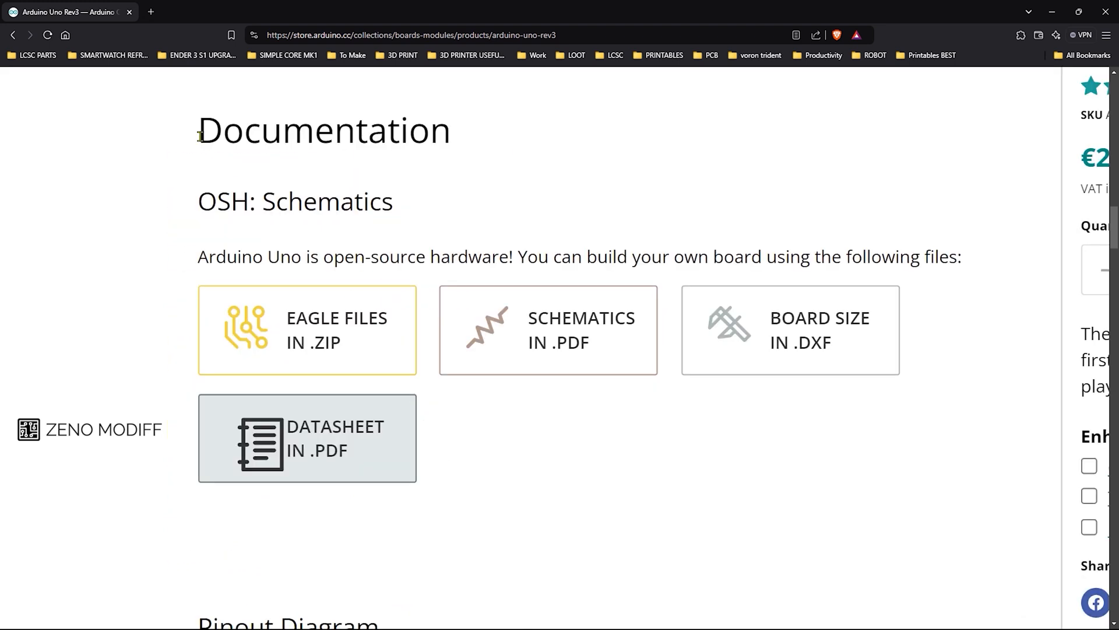
click(548, 331)
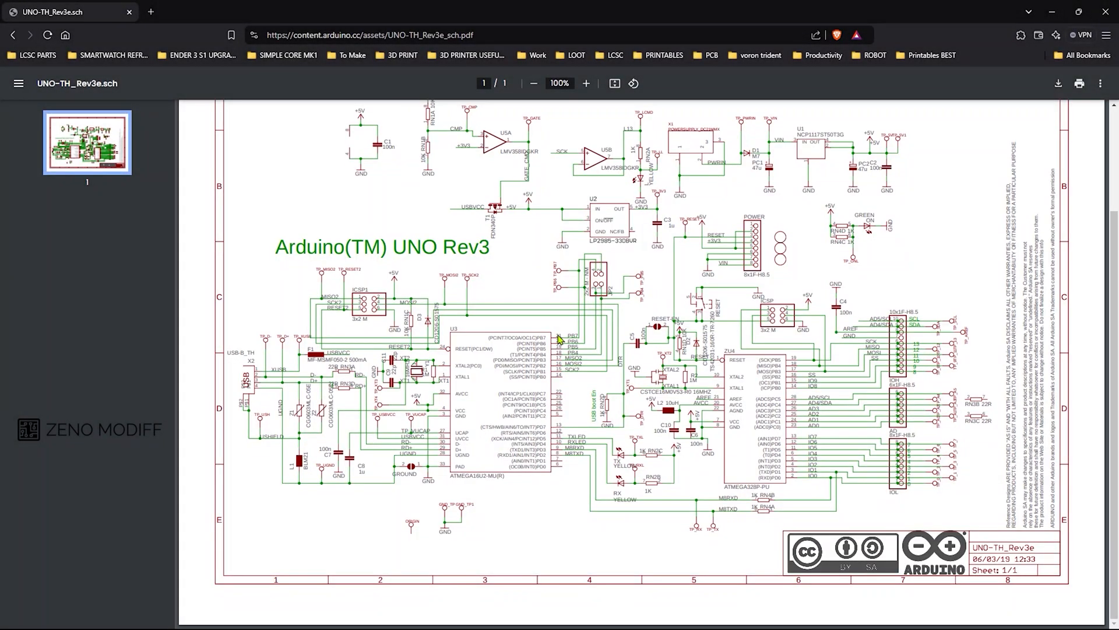
Inspect the UNO-TH_Rev3e schematic, selecting the ATMEGA328P-PU label and zooming on the ICSP header.
click(585, 83)
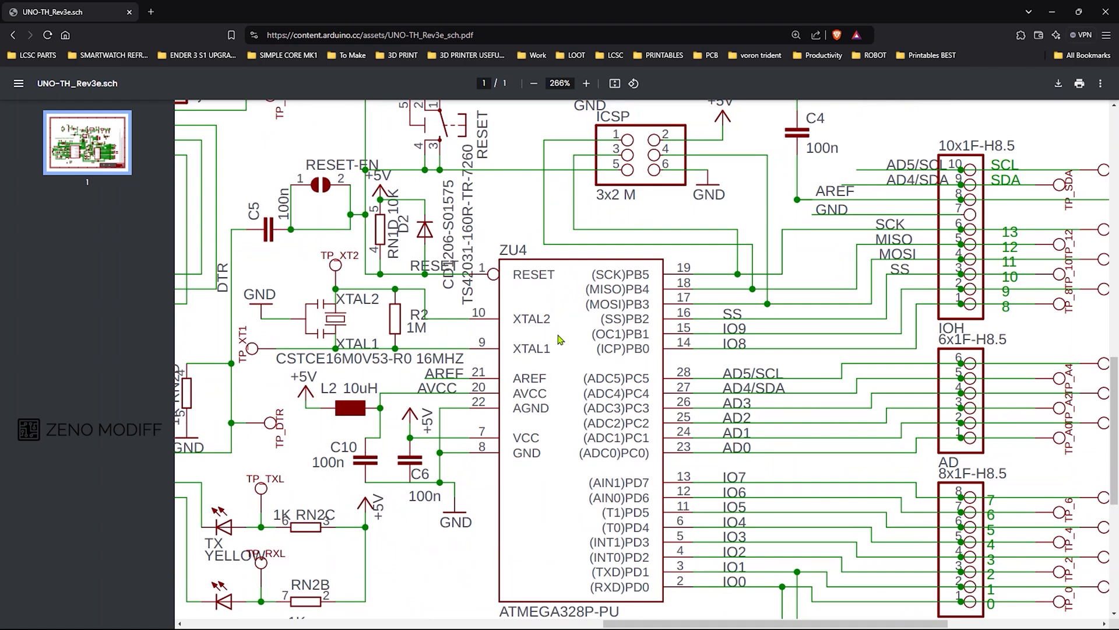
scroll(down, 3)
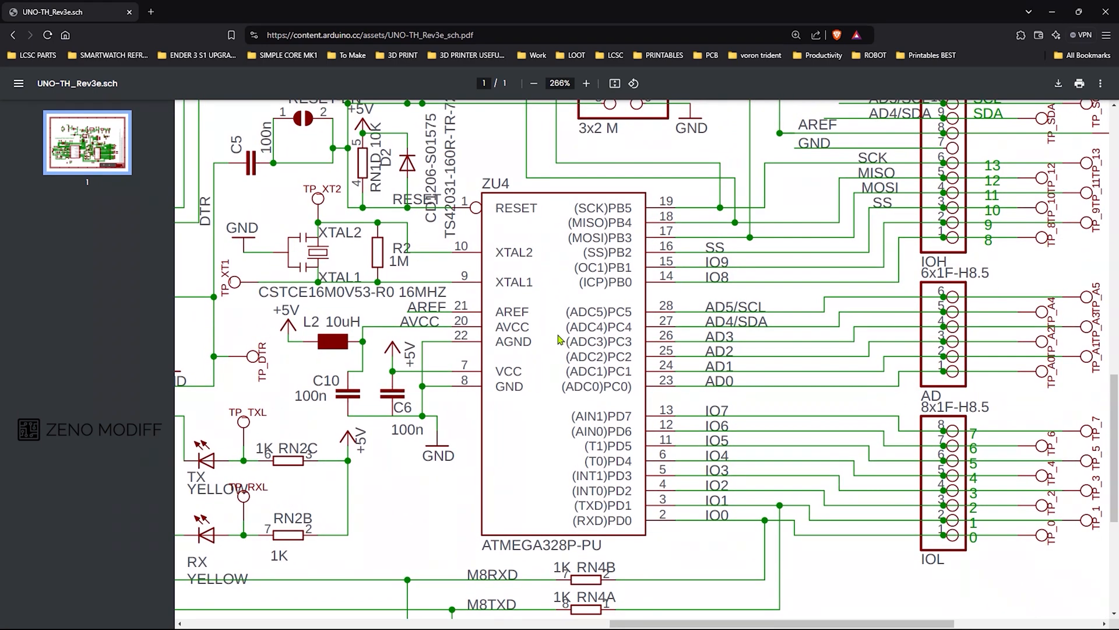
double_click(543, 560)
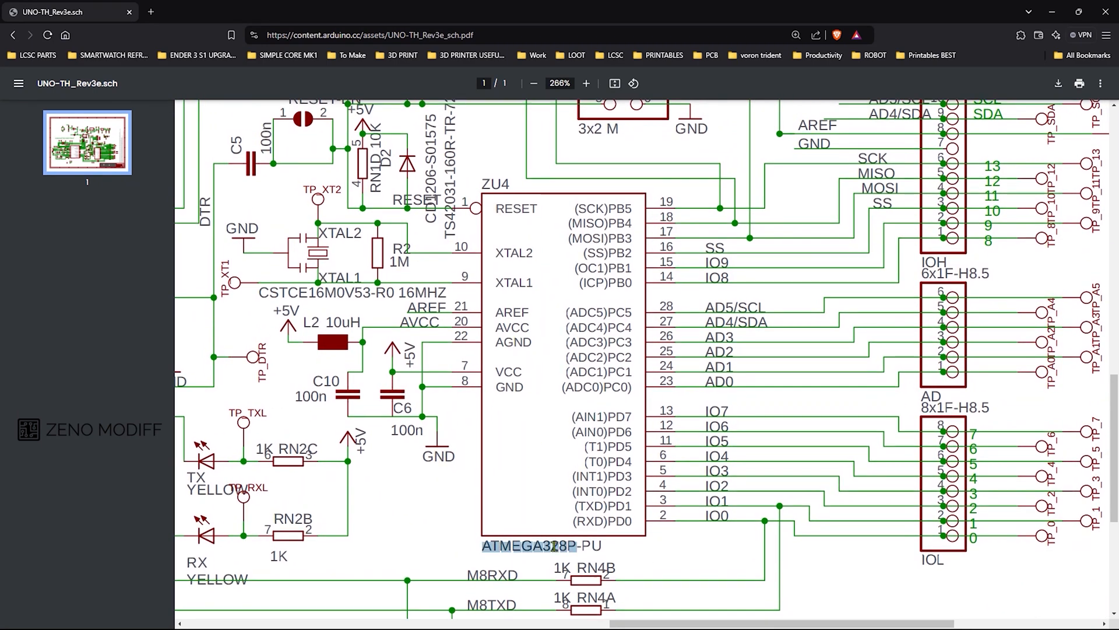
click(586, 83)
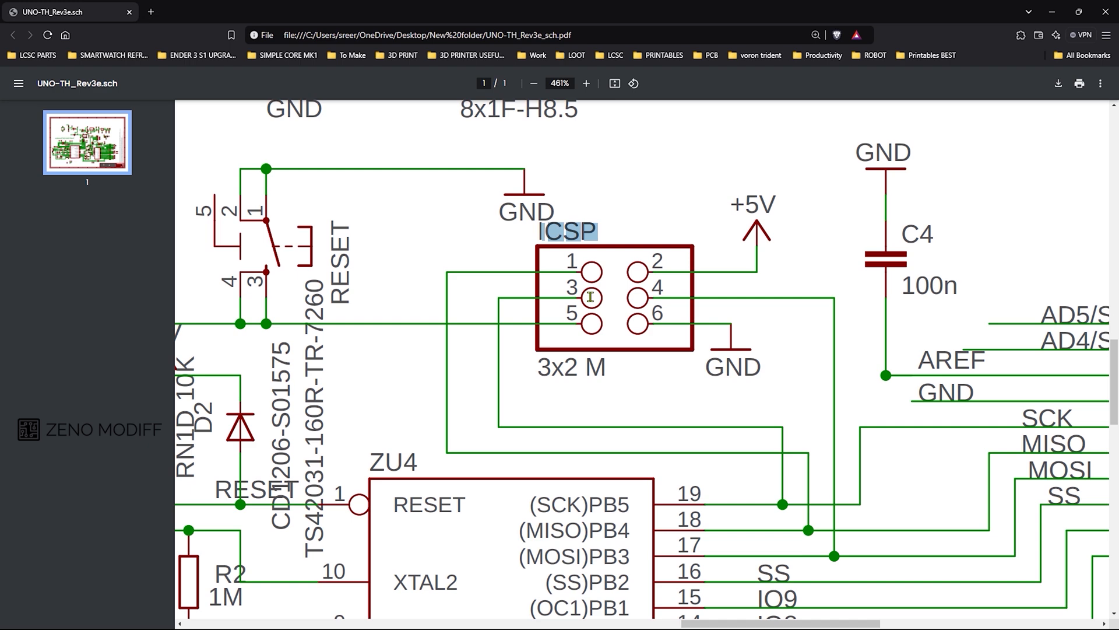
scroll(down, 3)
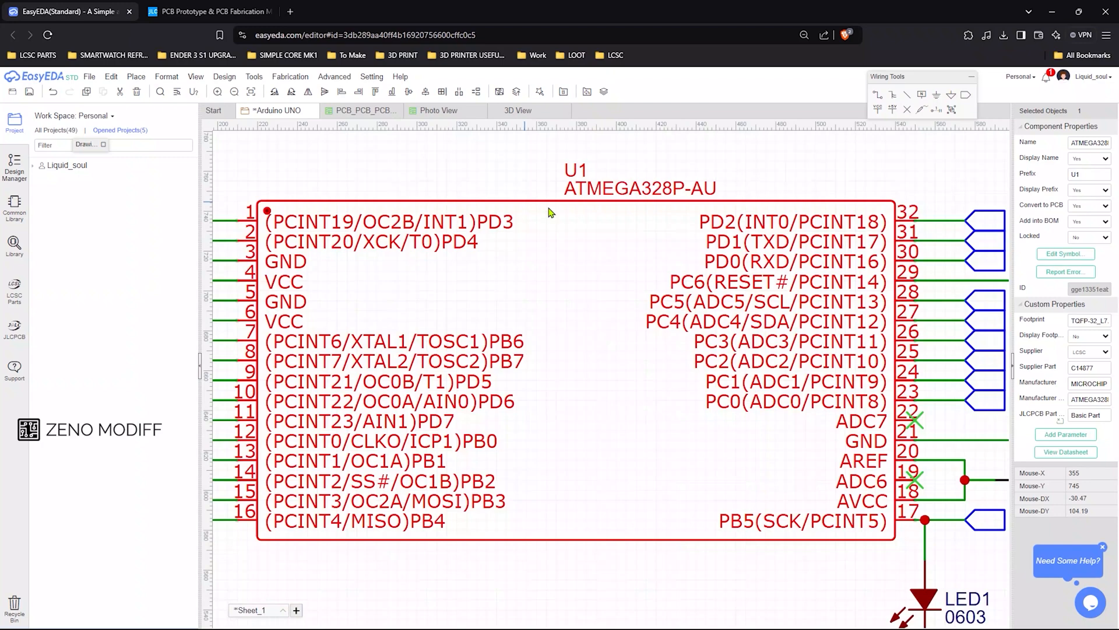
mouse_move(562, 604)
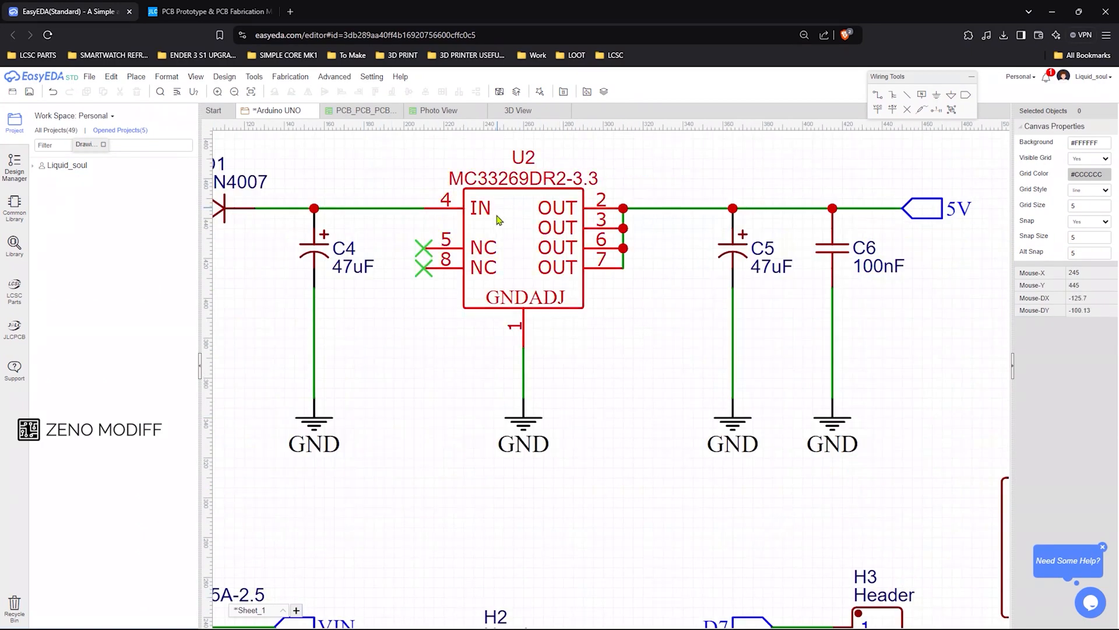
Review the regulator, SW2 power switch and CP2102-GMR properties, then show the PCB layout document.
click(522, 299)
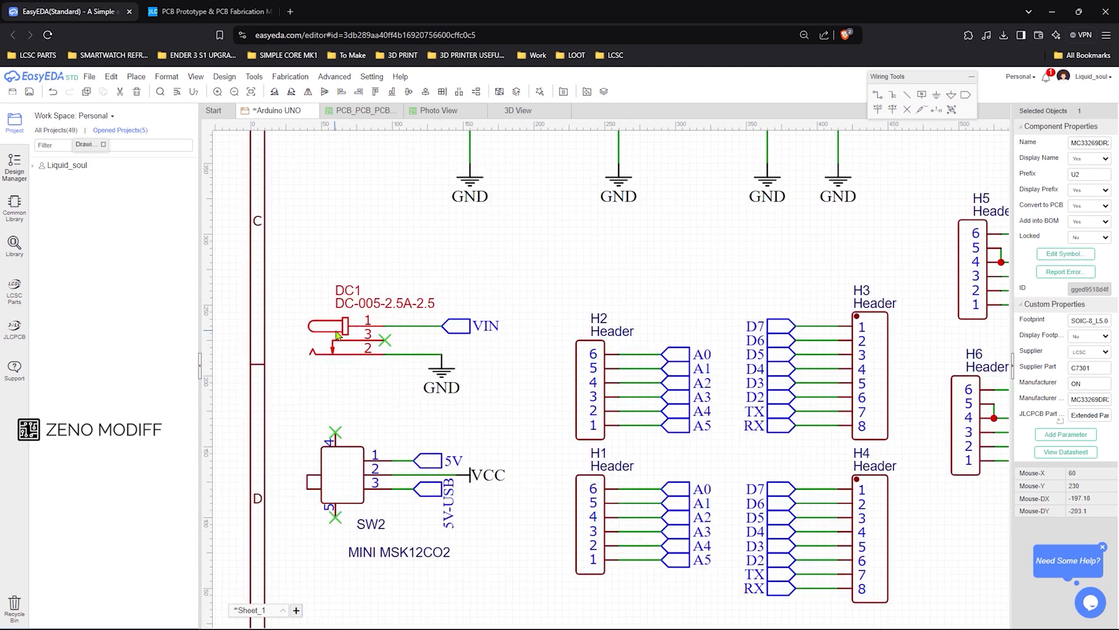
click(326, 329)
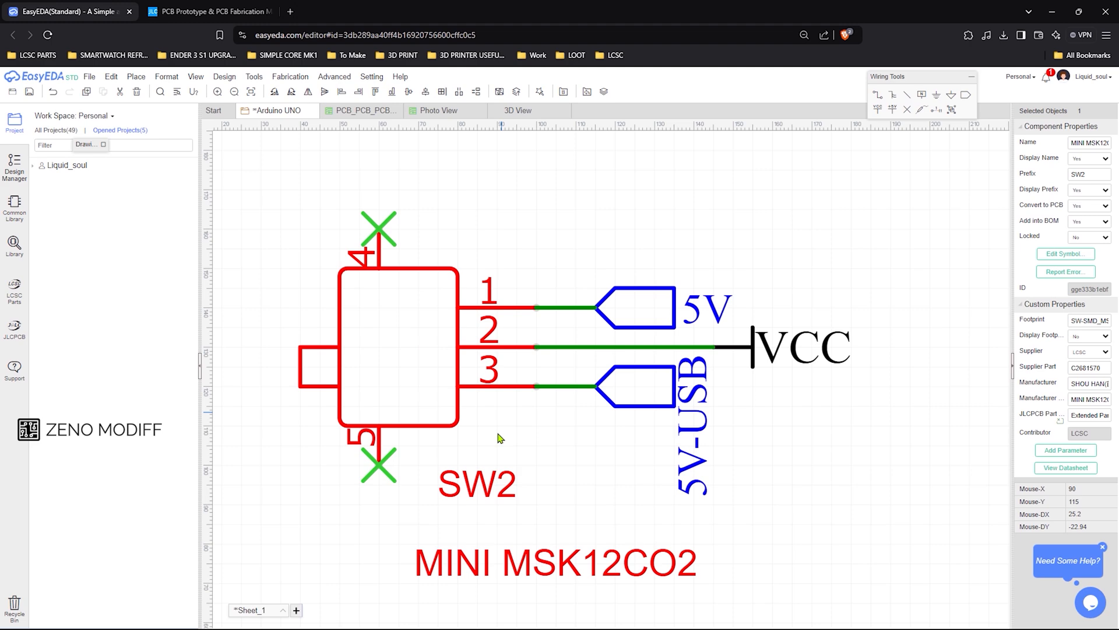
click(638, 394)
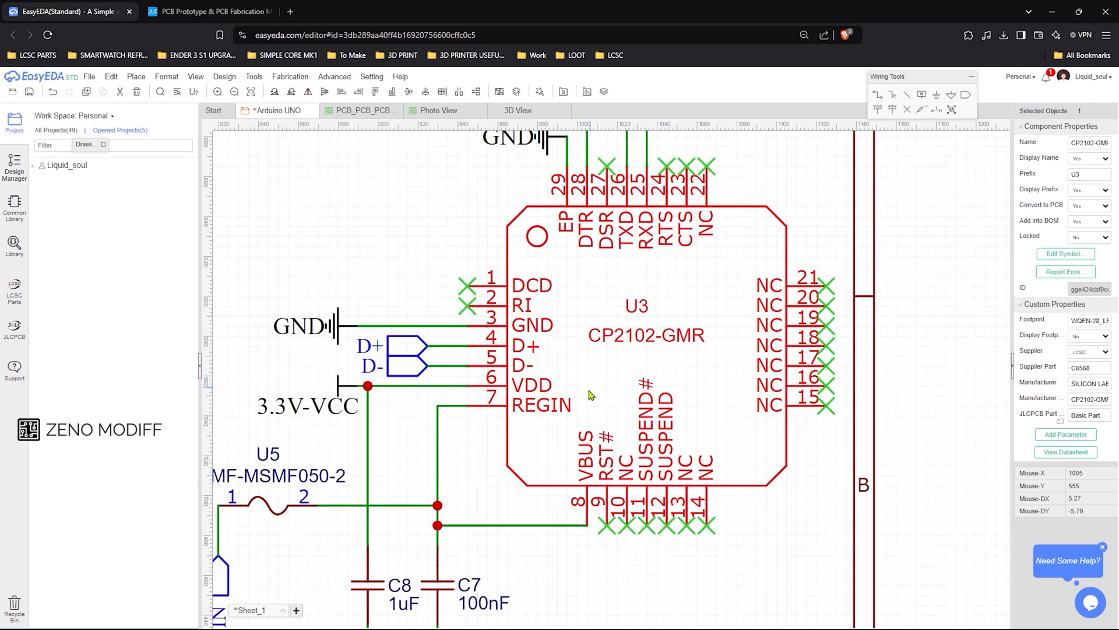
mouse_move(484, 453)
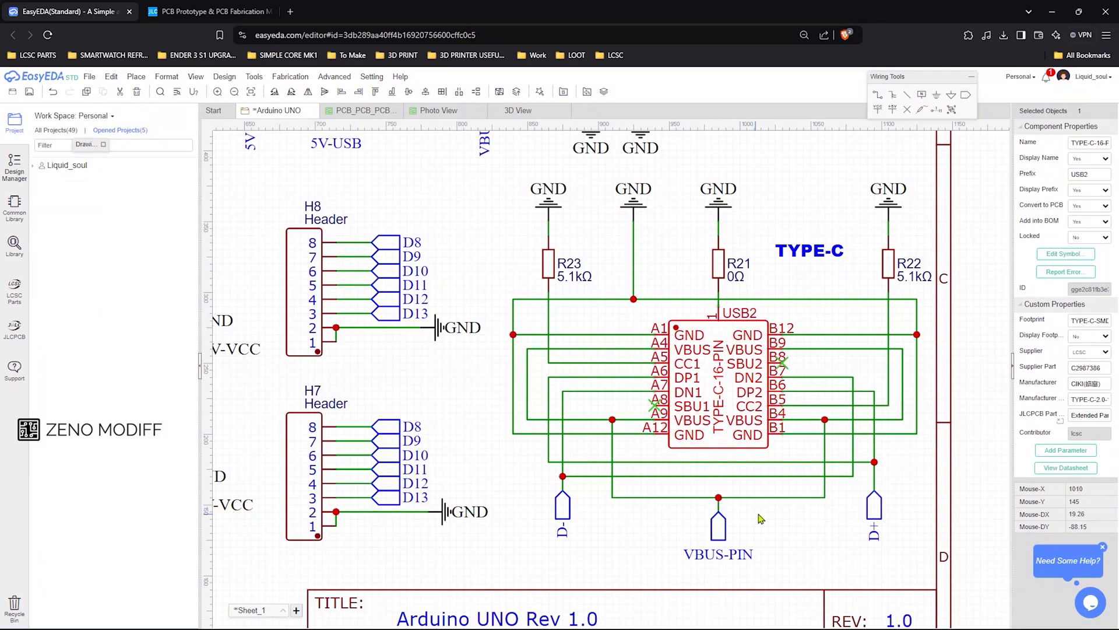
click(366, 109)
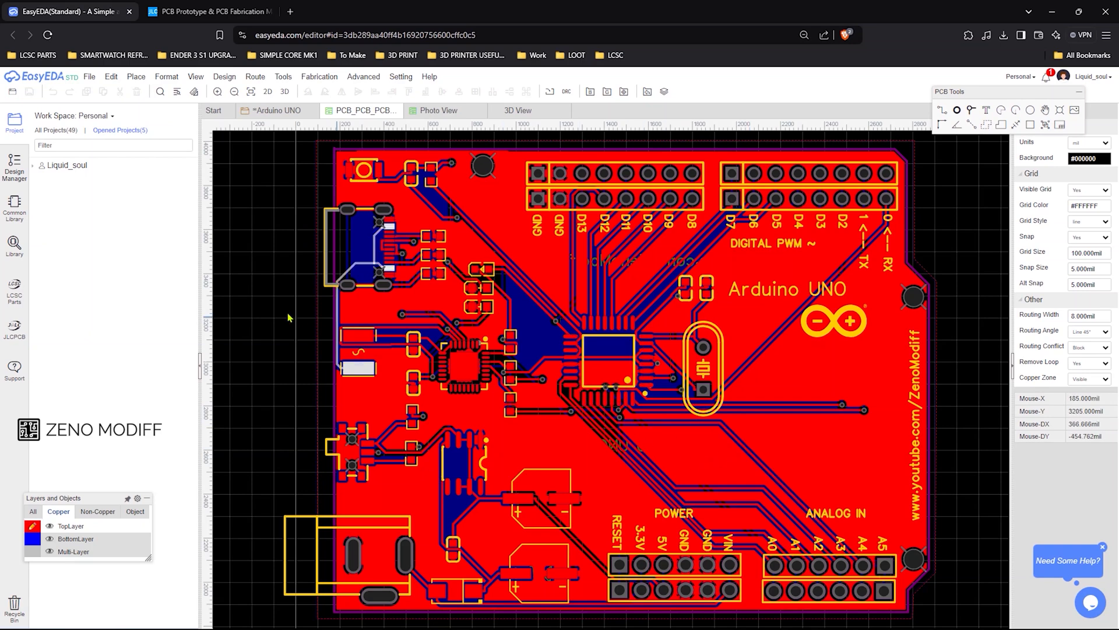
Preview the Arduino UNO board in Photo View and 3D View.
click(438, 111)
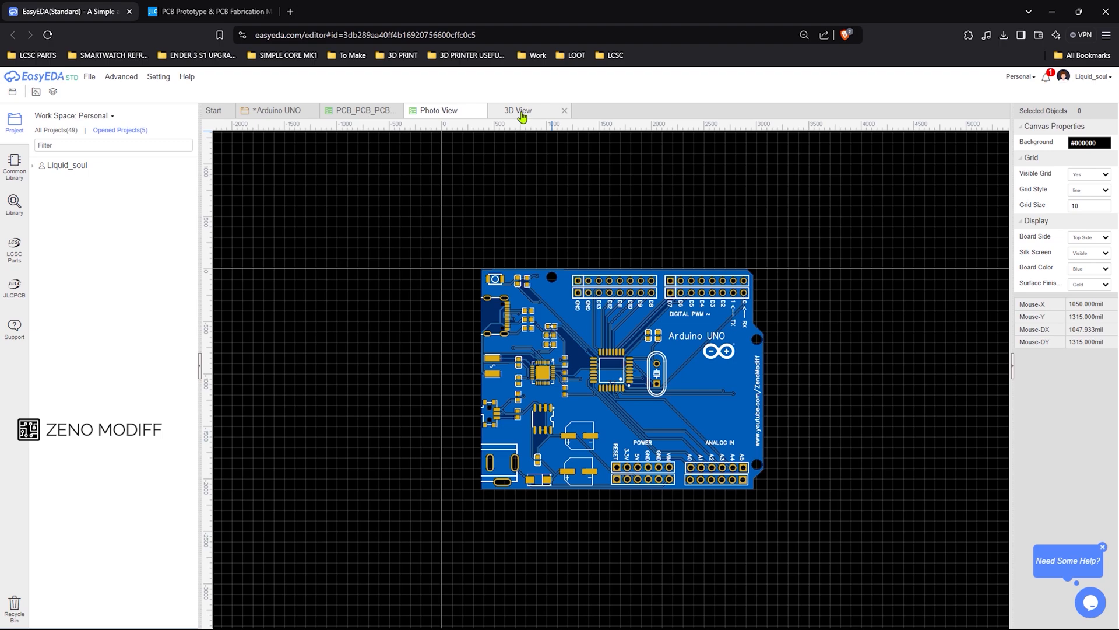
click(522, 110)
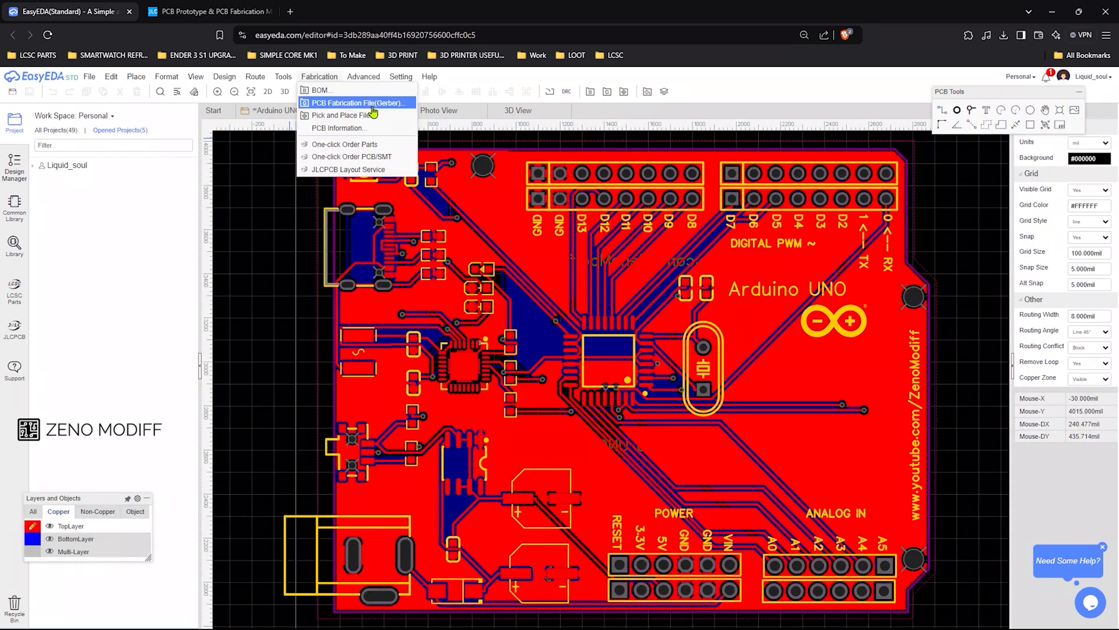
Export the Gerber files after a DRC check, plus the BOM and pick-and-place files.
click(358, 103)
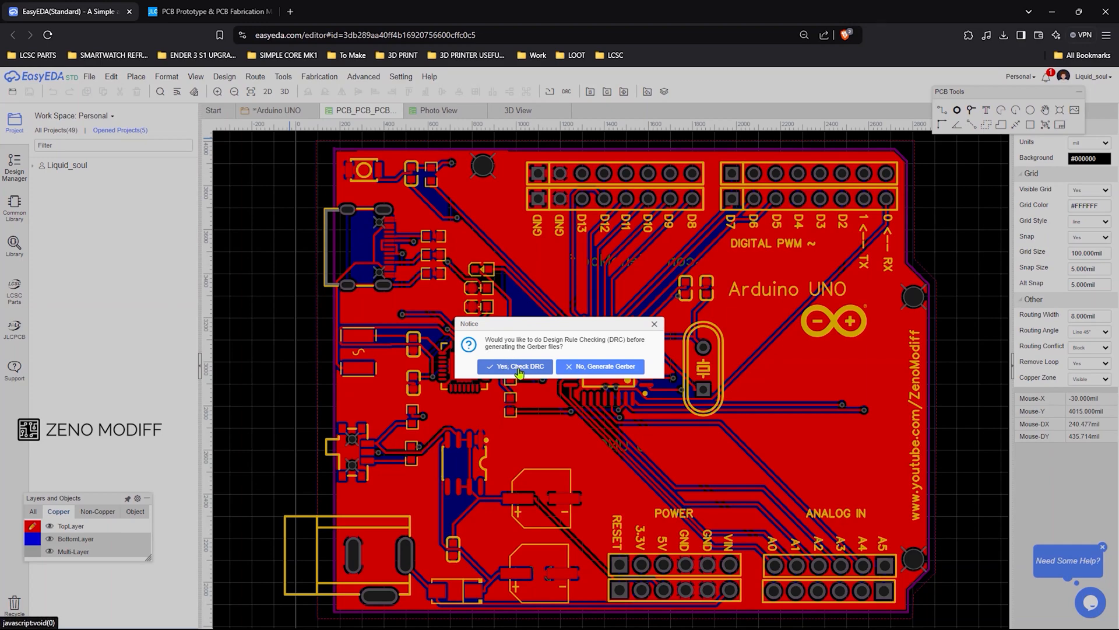
click(599, 366)
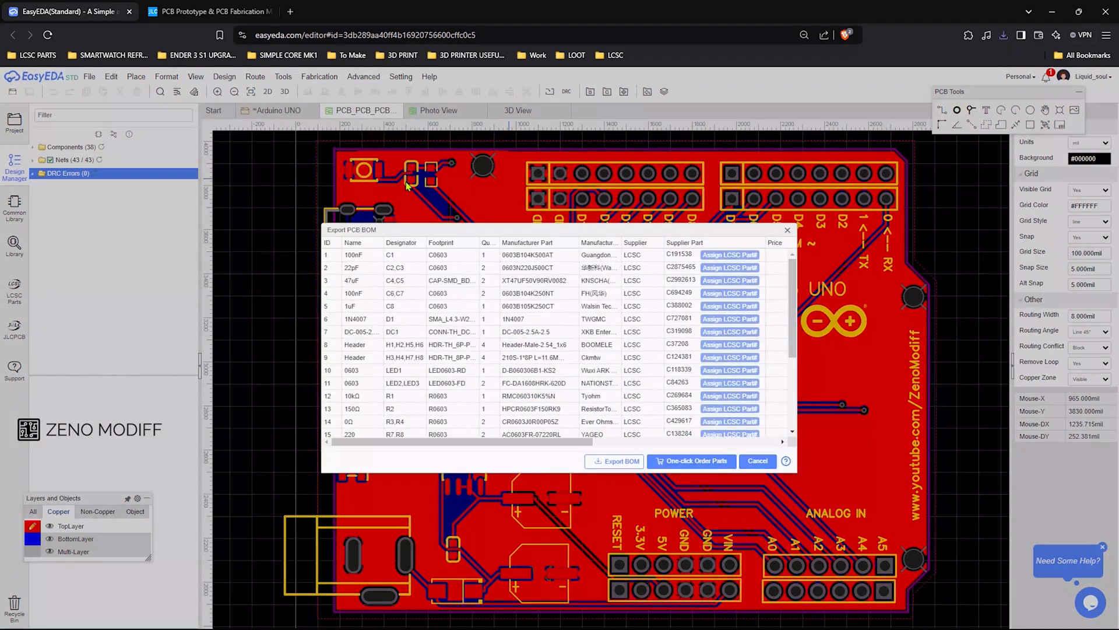
click(614, 461)
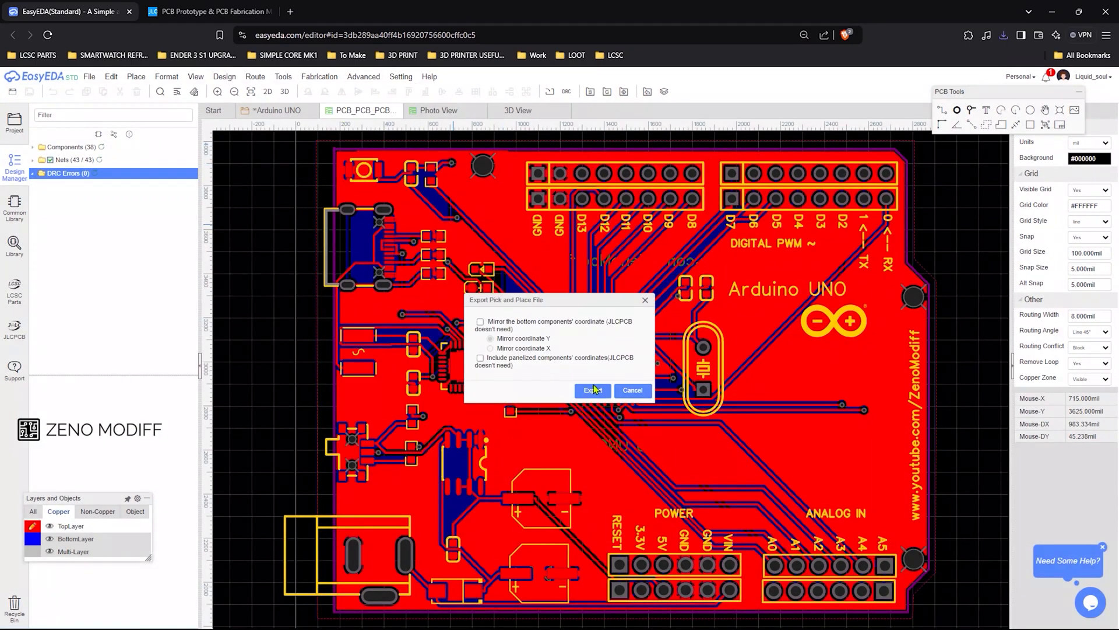
click(593, 390)
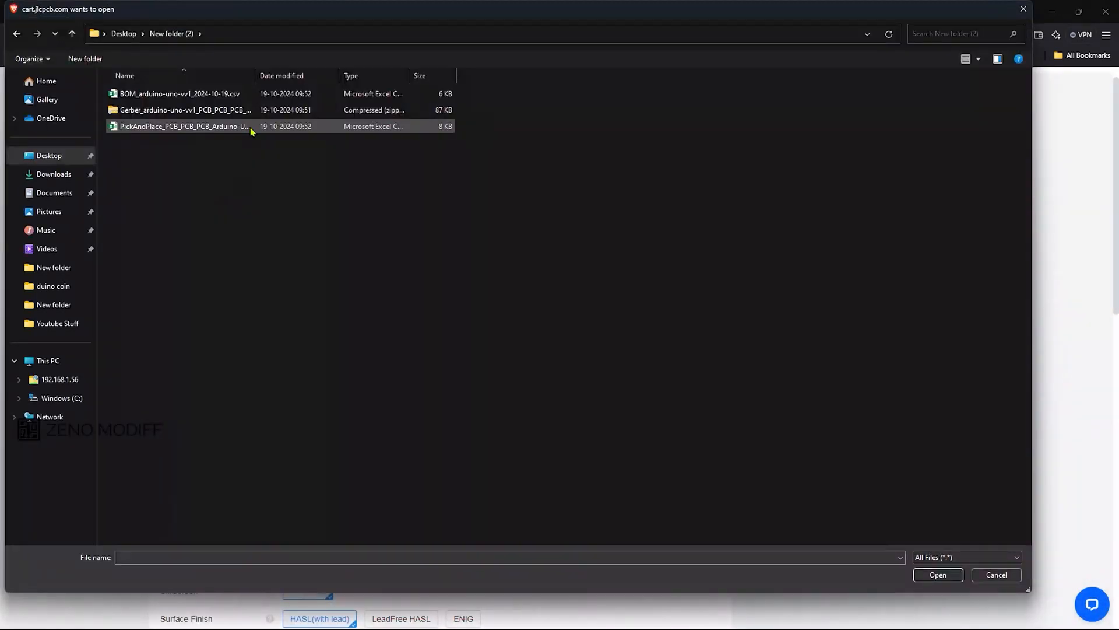
Upload the Gerber zip to JLCPCB and enable PCB Assembly for the quote.
click(938, 575)
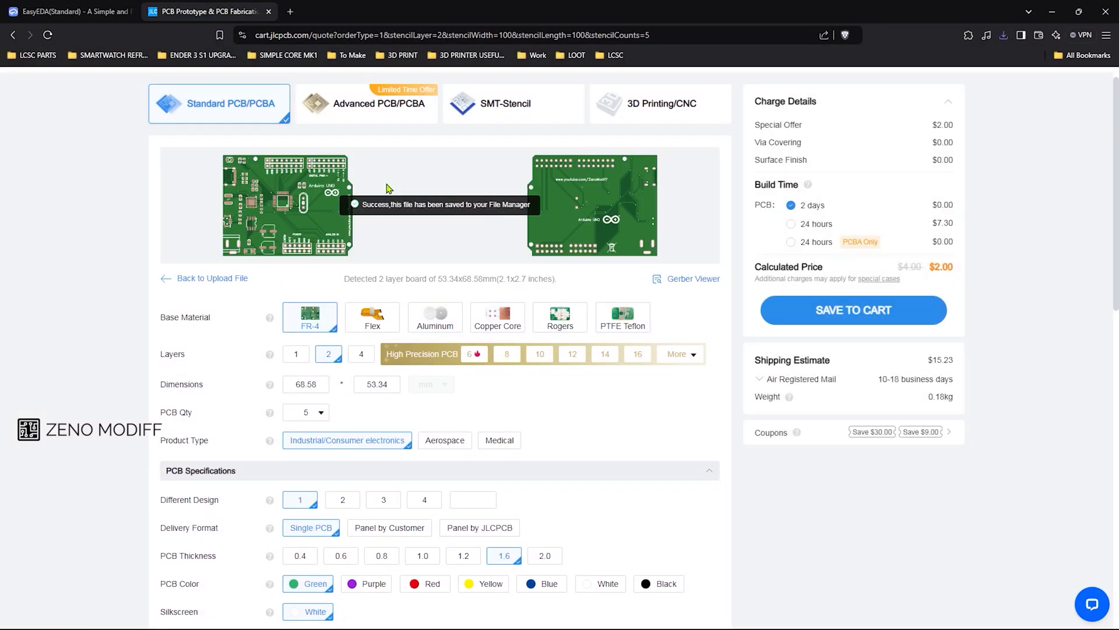
scroll(down, 3)
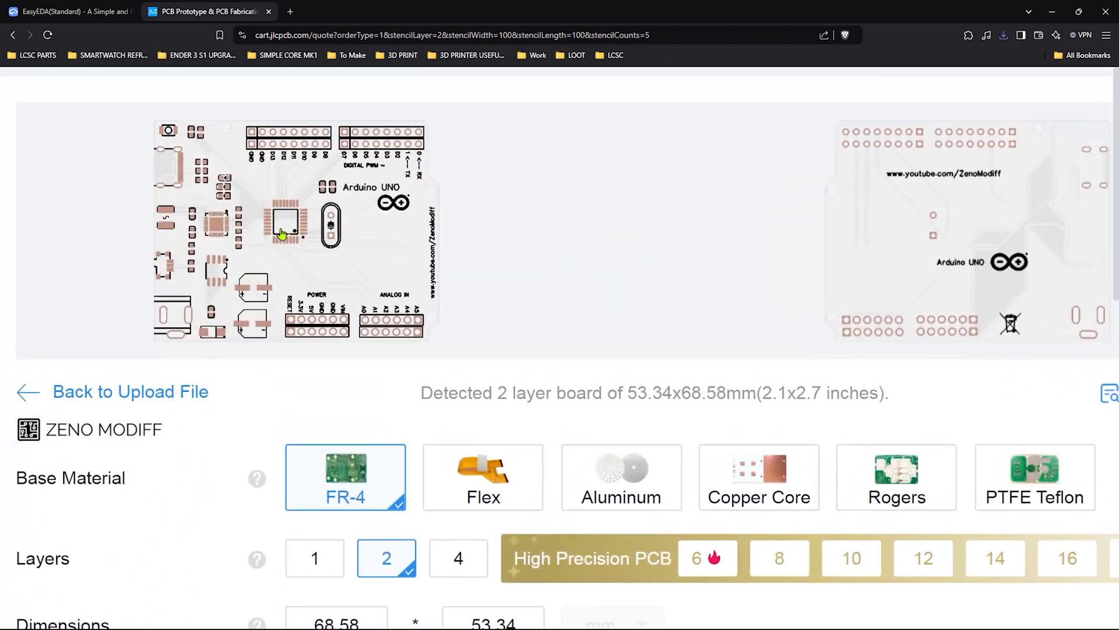
scroll(down, 3)
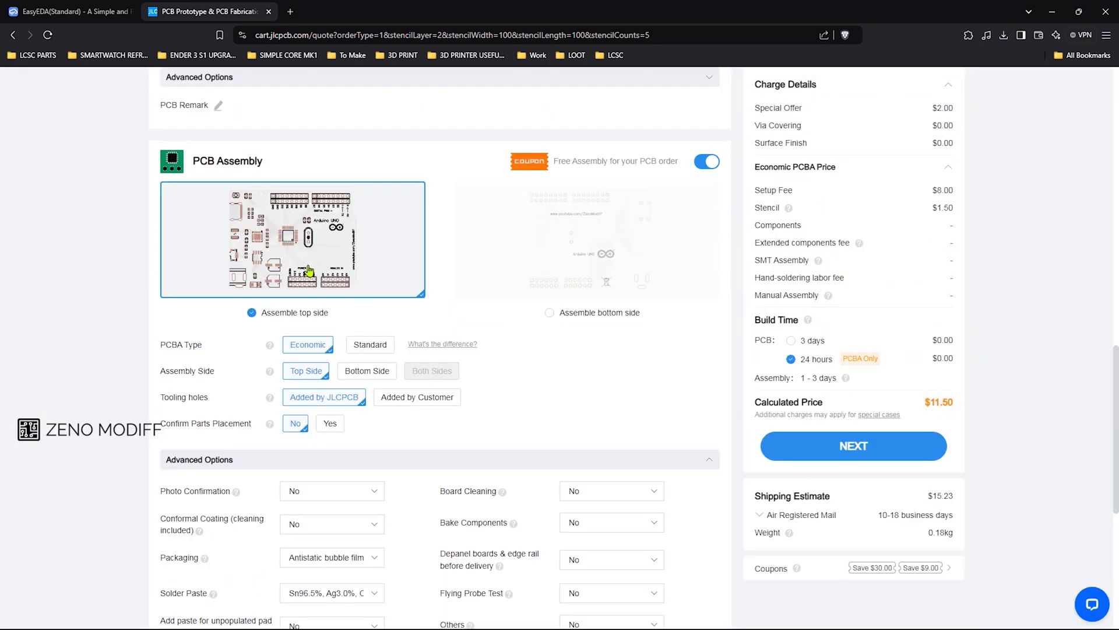
scroll(down, 3)
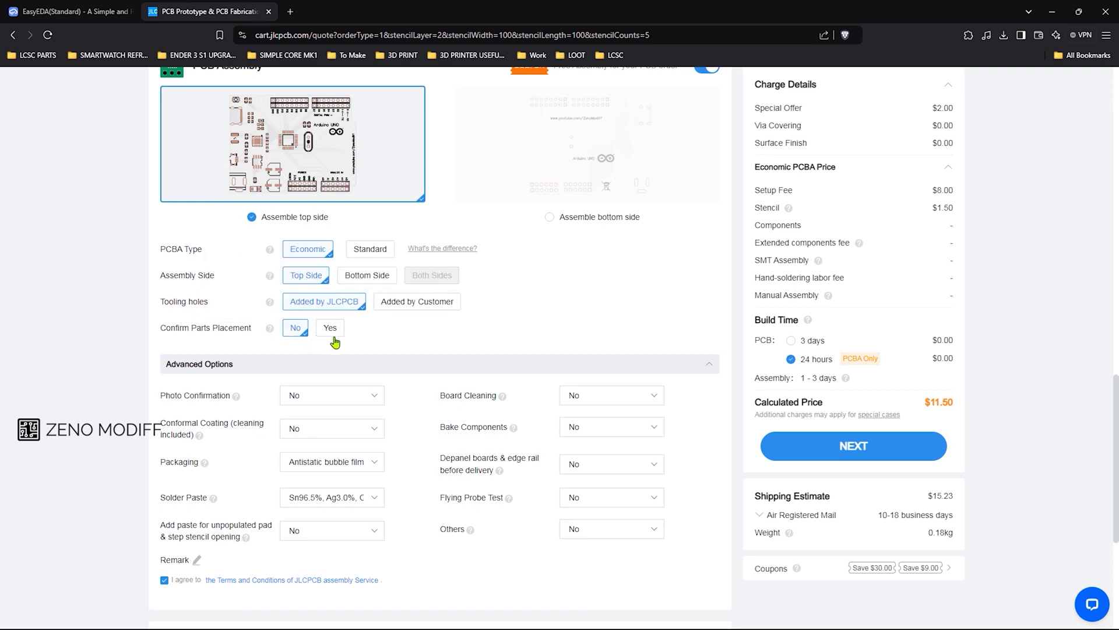
click(330, 327)
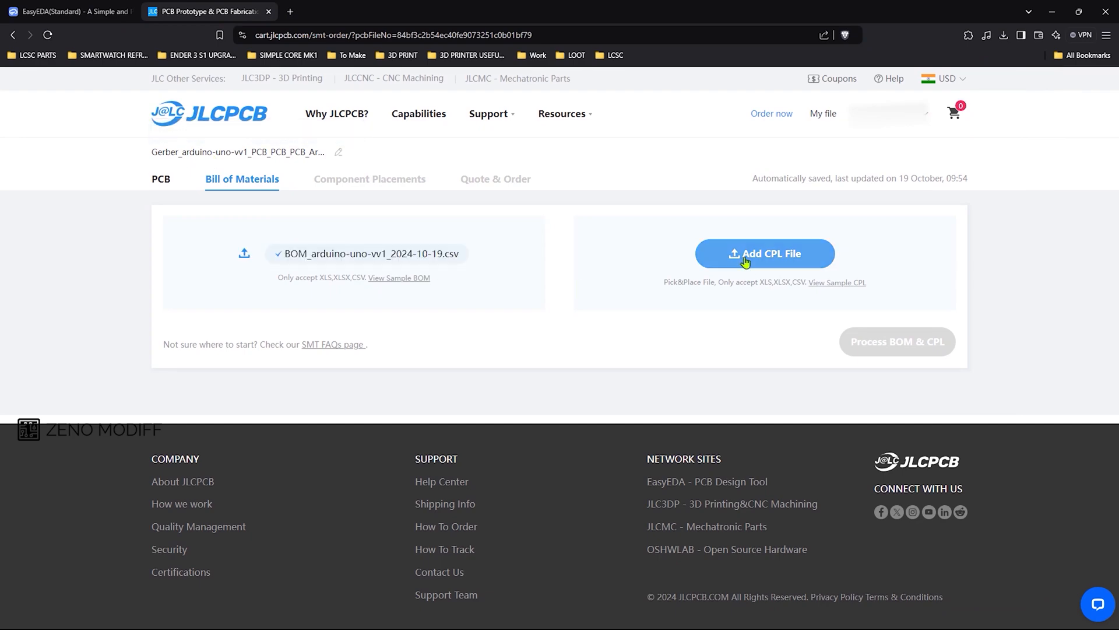
Attach the exported PickAndPlace CSV as the CPL file.
click(765, 254)
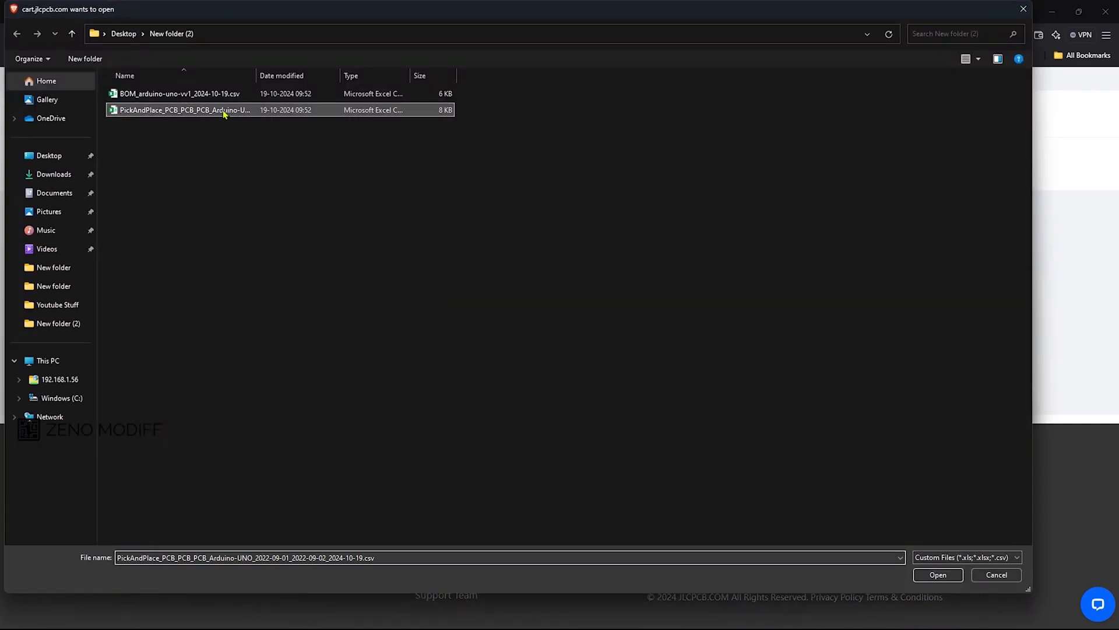
click(937, 575)
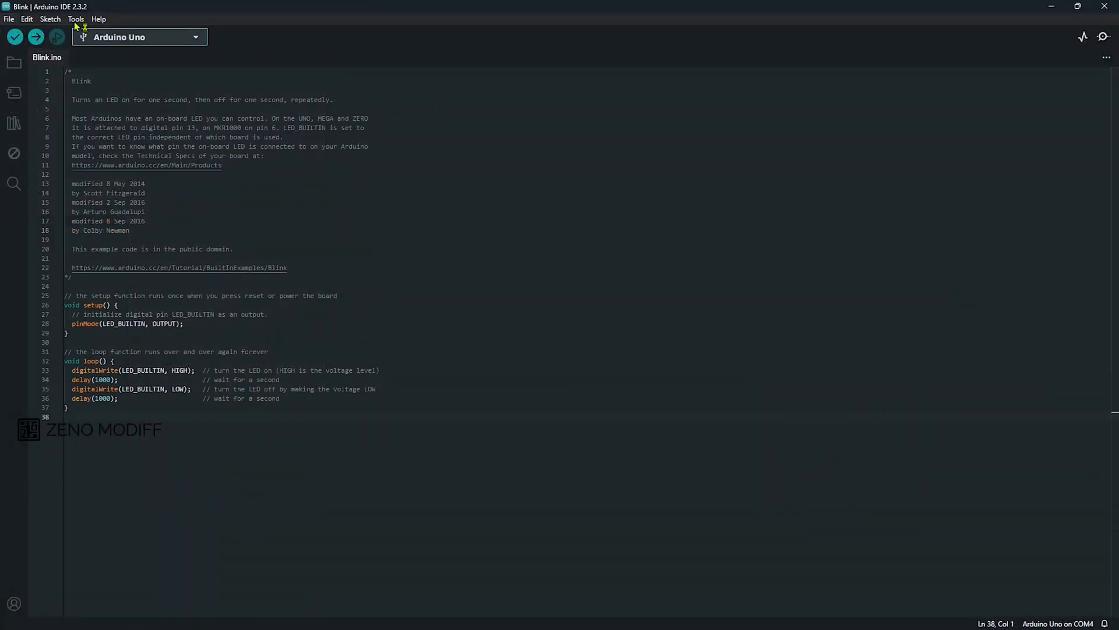
Confirm the Arduino Uno board target and upload the Blink sketch.
click(77, 19)
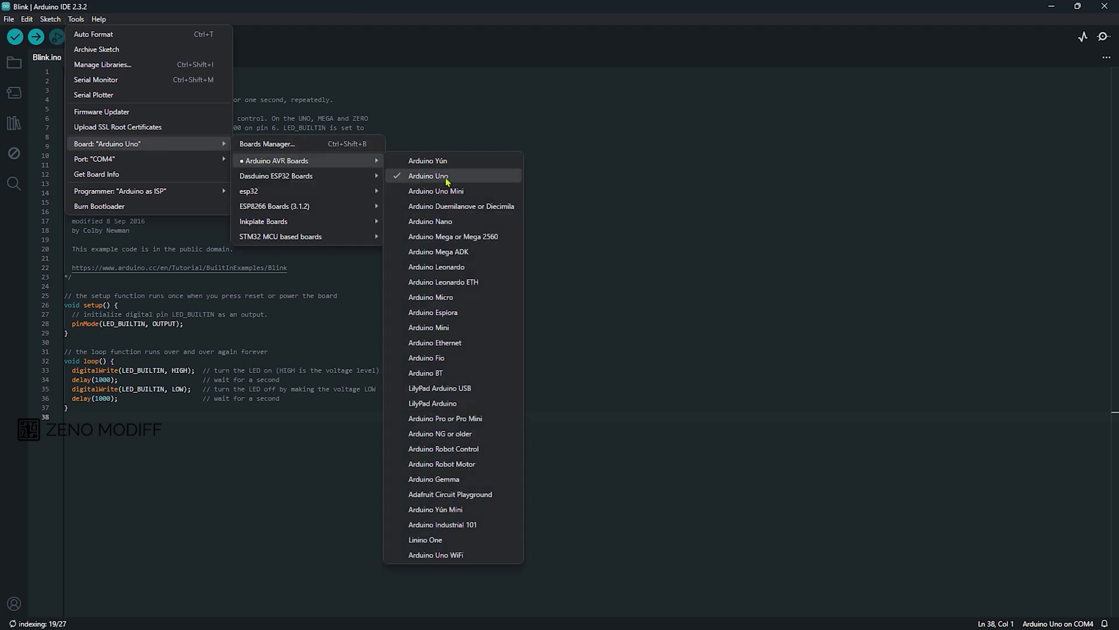
mouse_move(155, 159)
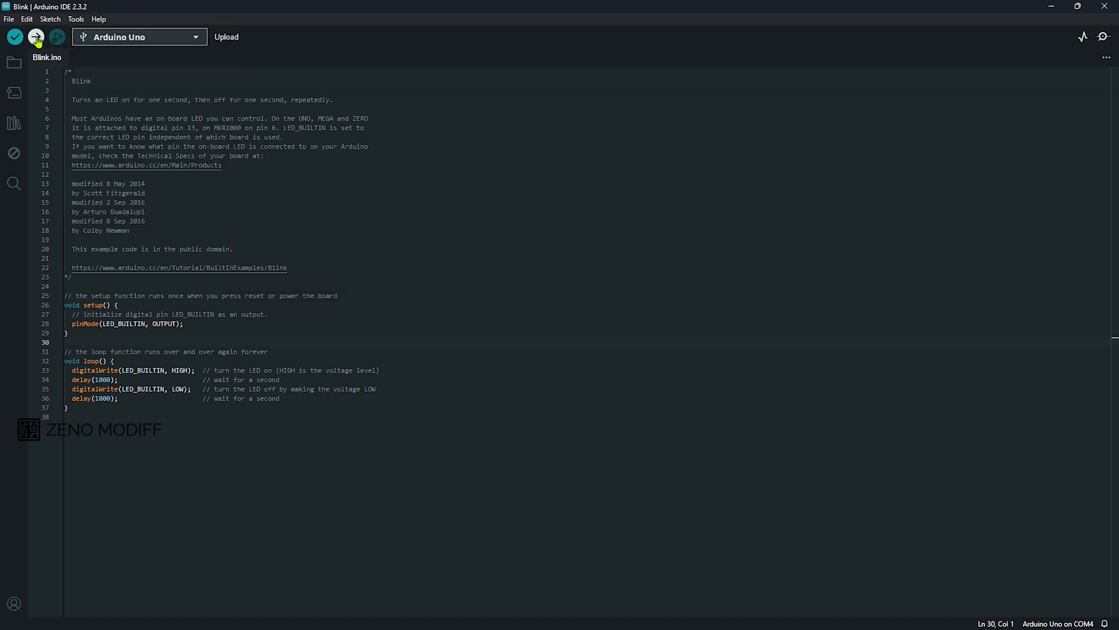
click(35, 37)
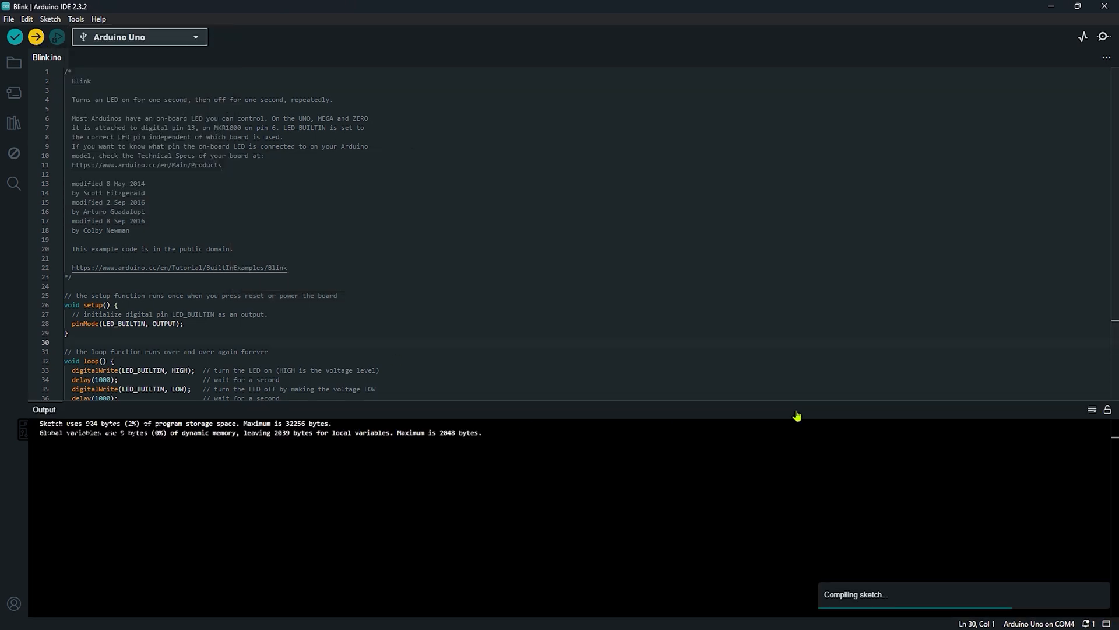